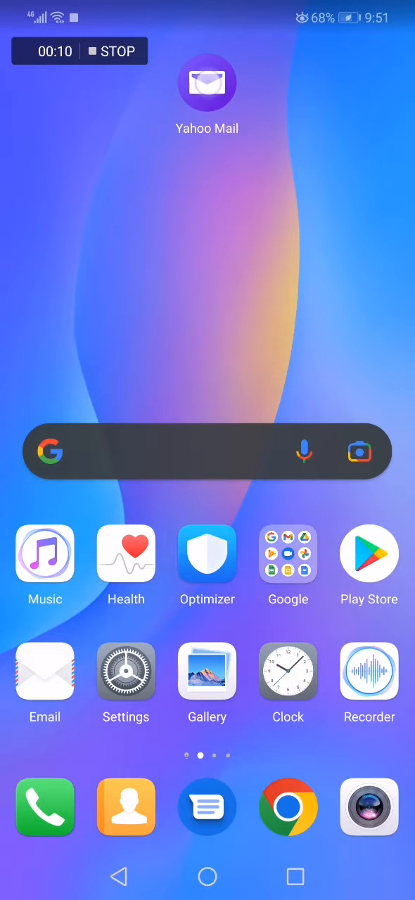
Launch the Yahoo Mail app from the home screen to show the inbox
{"action": "left_click", "coordinate": [207, 81]}
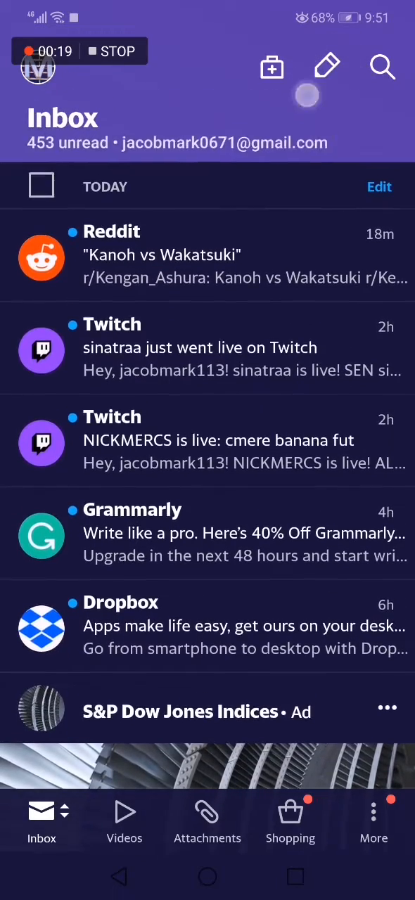
Start a new blank email from the inbox compose icon
{"action": "left_click", "coordinate": [327, 67]}
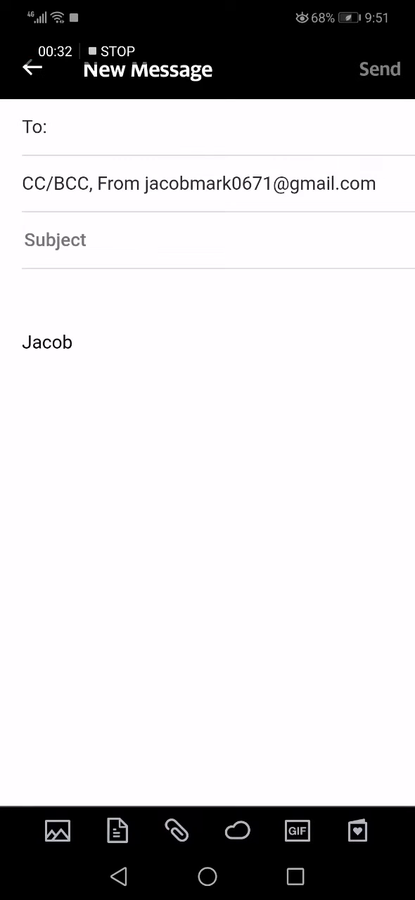
Write subject 'Invitation' and body 'Hey, My name is..', then back out to save the draft
{"action": "left_click", "coordinate": [166, 254]}
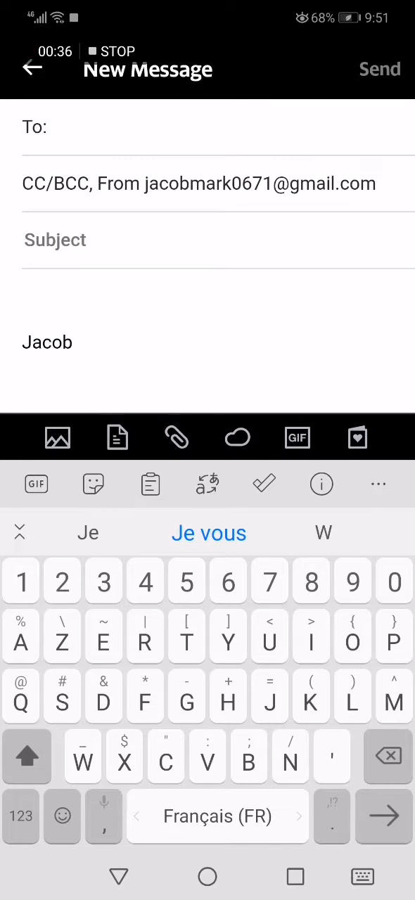
{"action": "type", "text": "Invitation"}
{"action": "type", "text": "Hey,"}
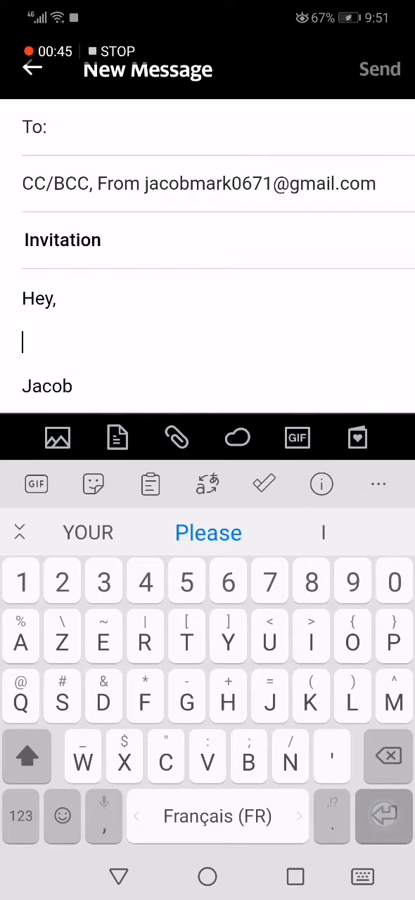
{"action": "type", "text": "My name is.."}
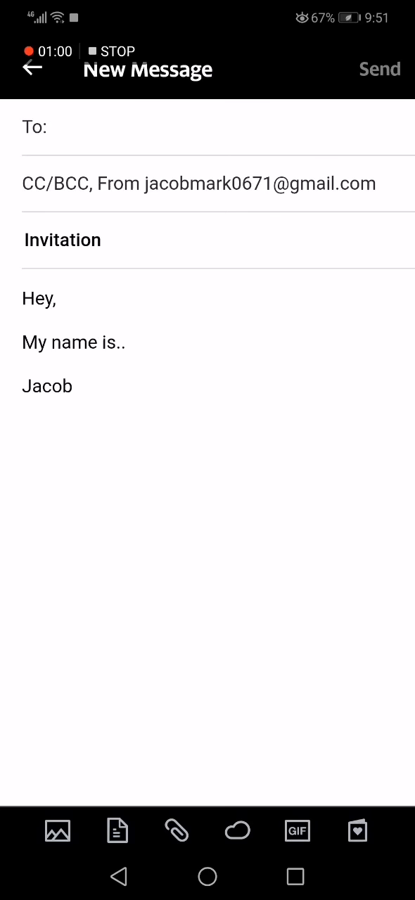
{"action": "left_click", "coordinate": [31, 67]}
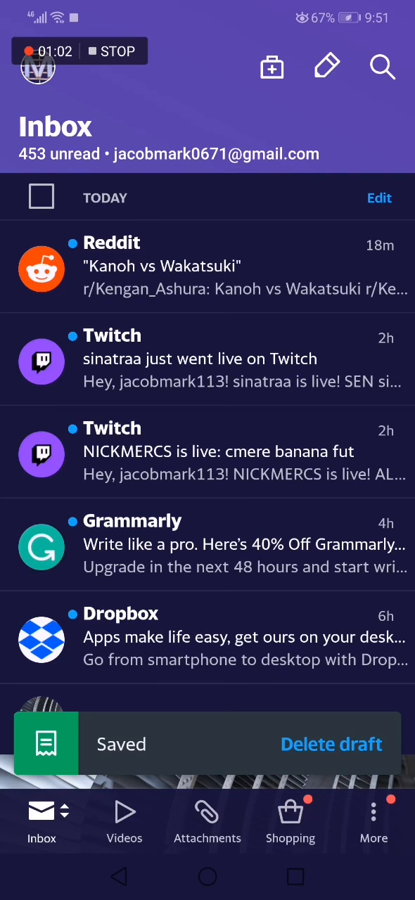